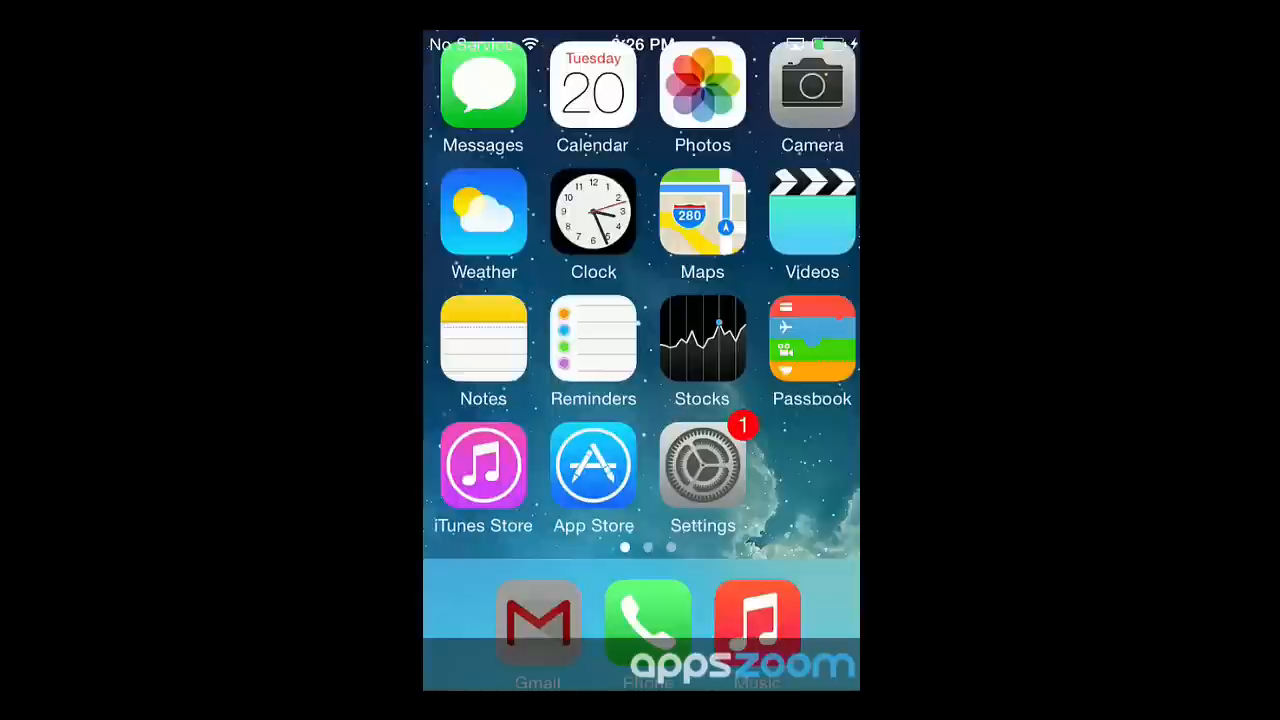
Launch Gmail from the dock and sign in to the Google account to reach the inbox
click(536, 618)
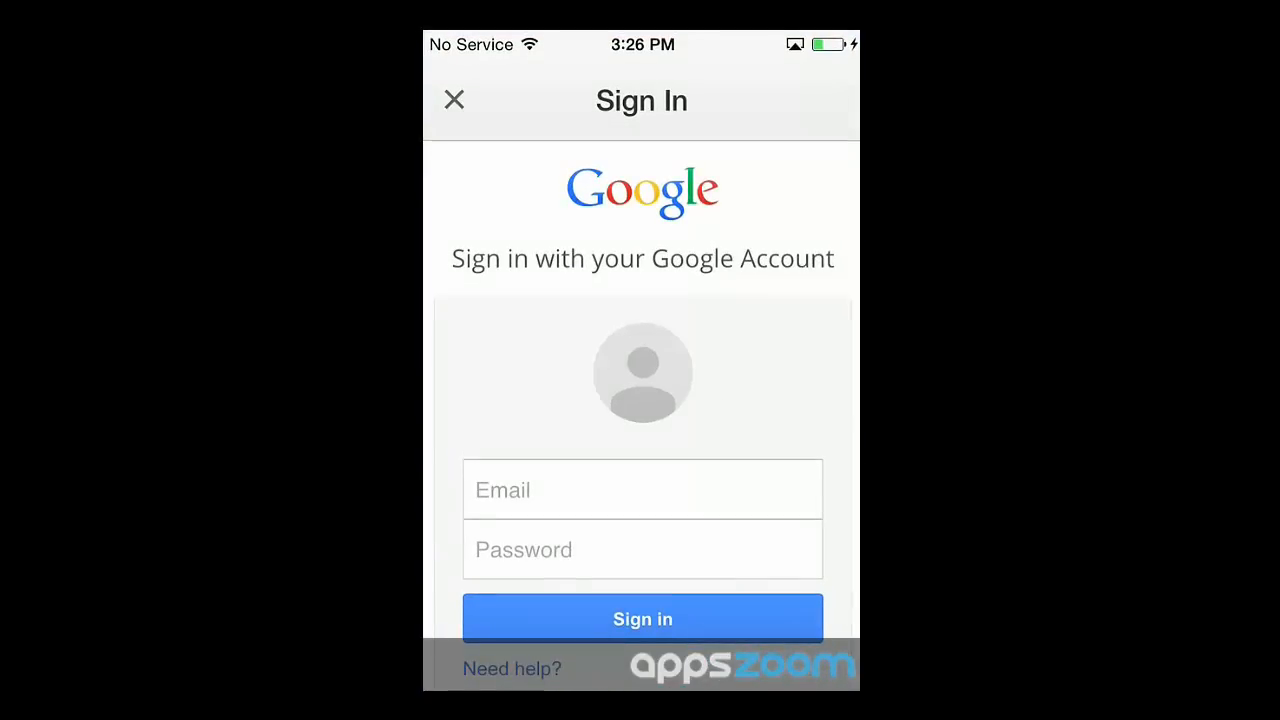
click(642, 618)
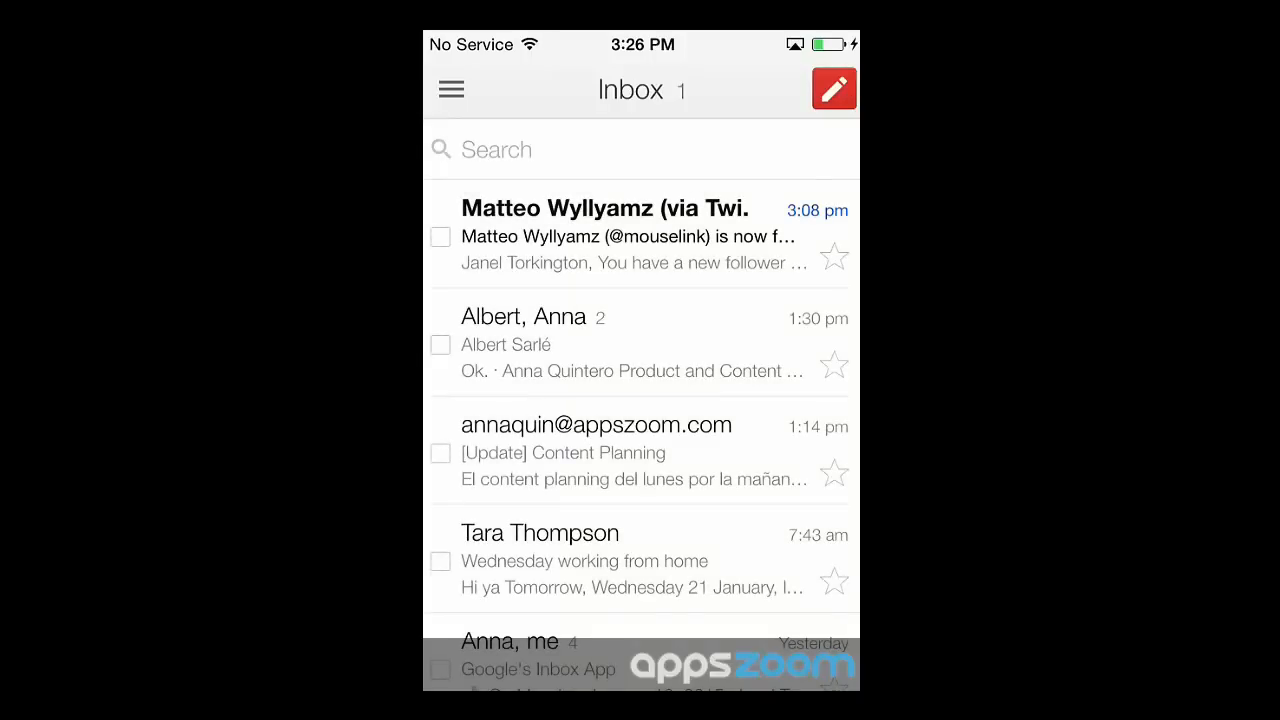
Browse down the inbox, then start a new blank email draft
scroll(down, 3)
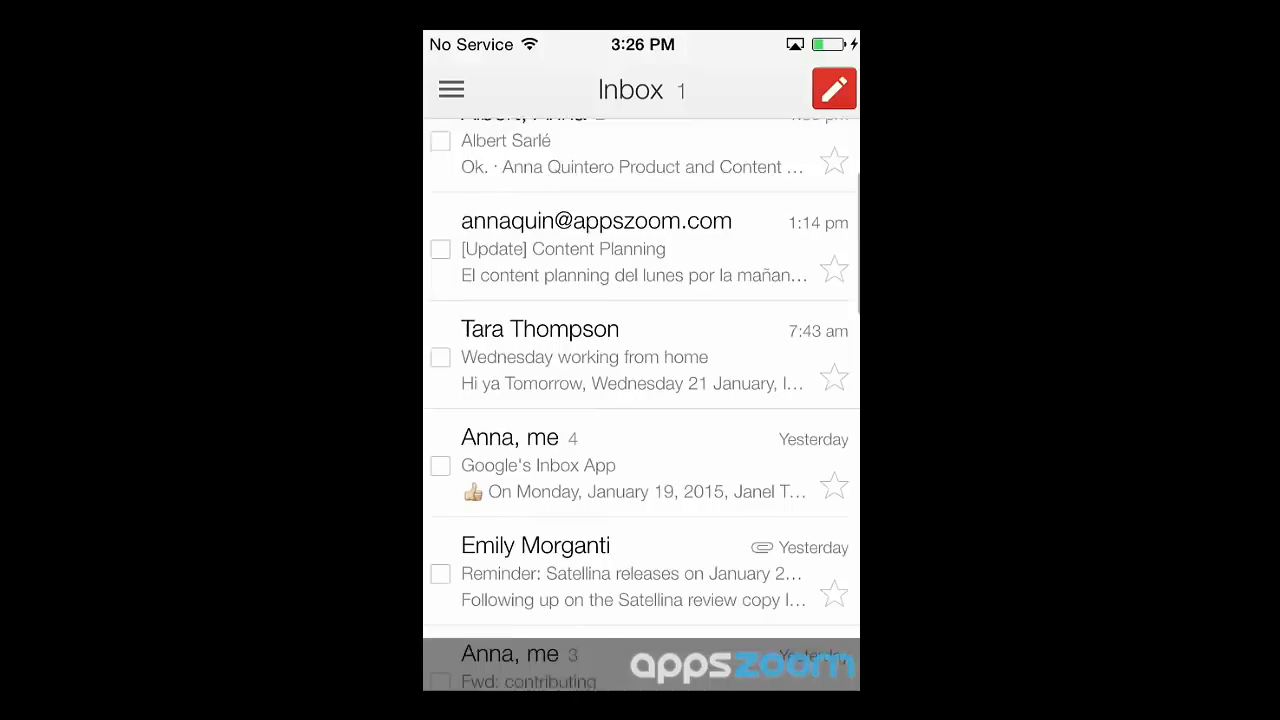
scroll(down, 3)
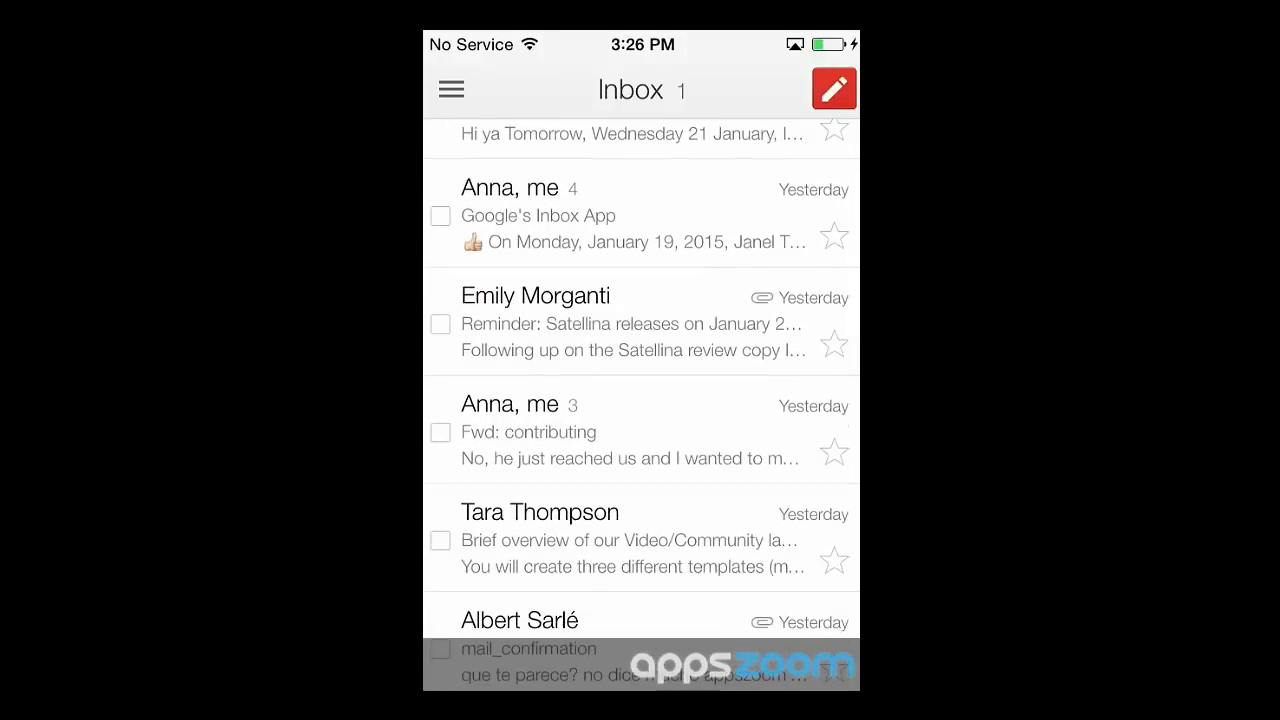
click(834, 88)
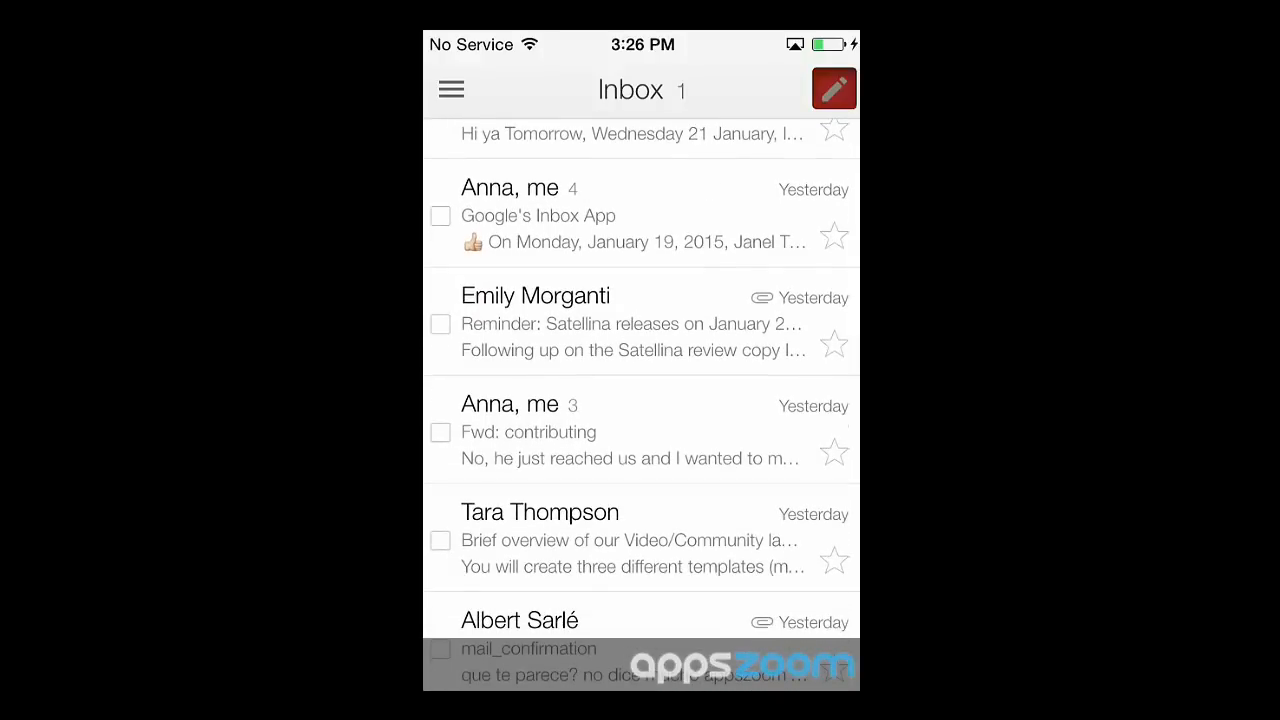
click(834, 88)
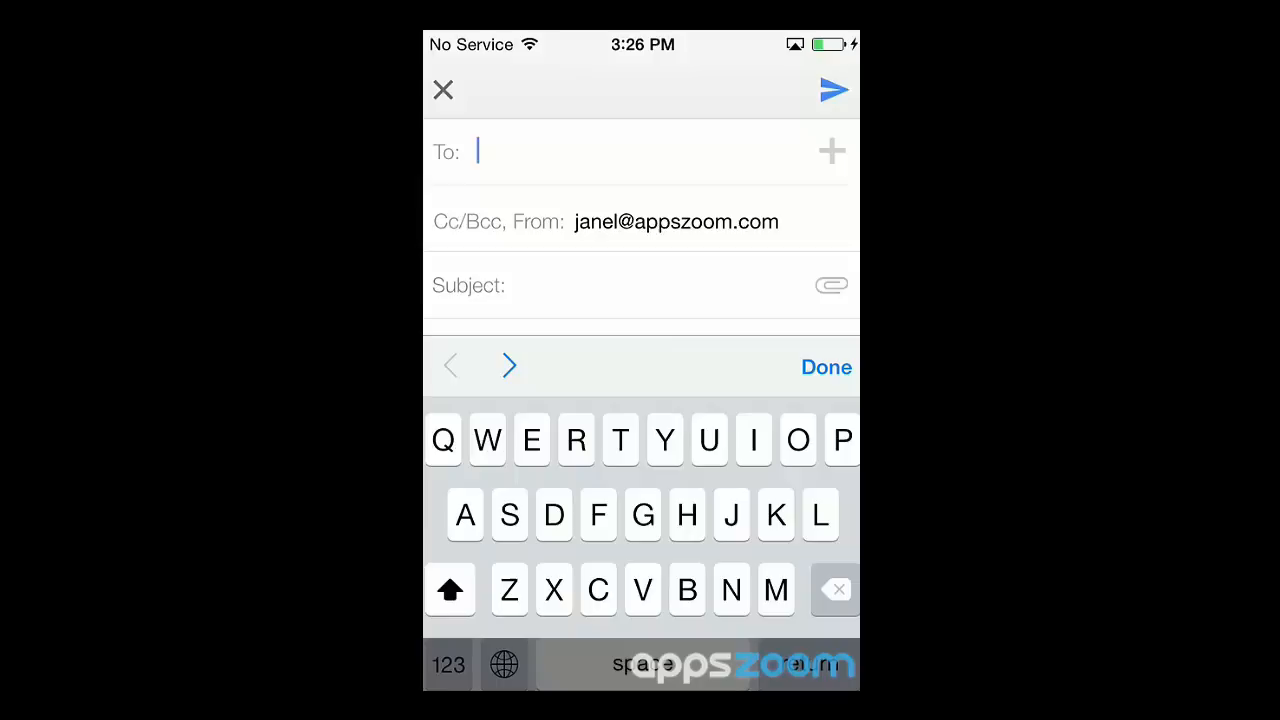
text(Jay)
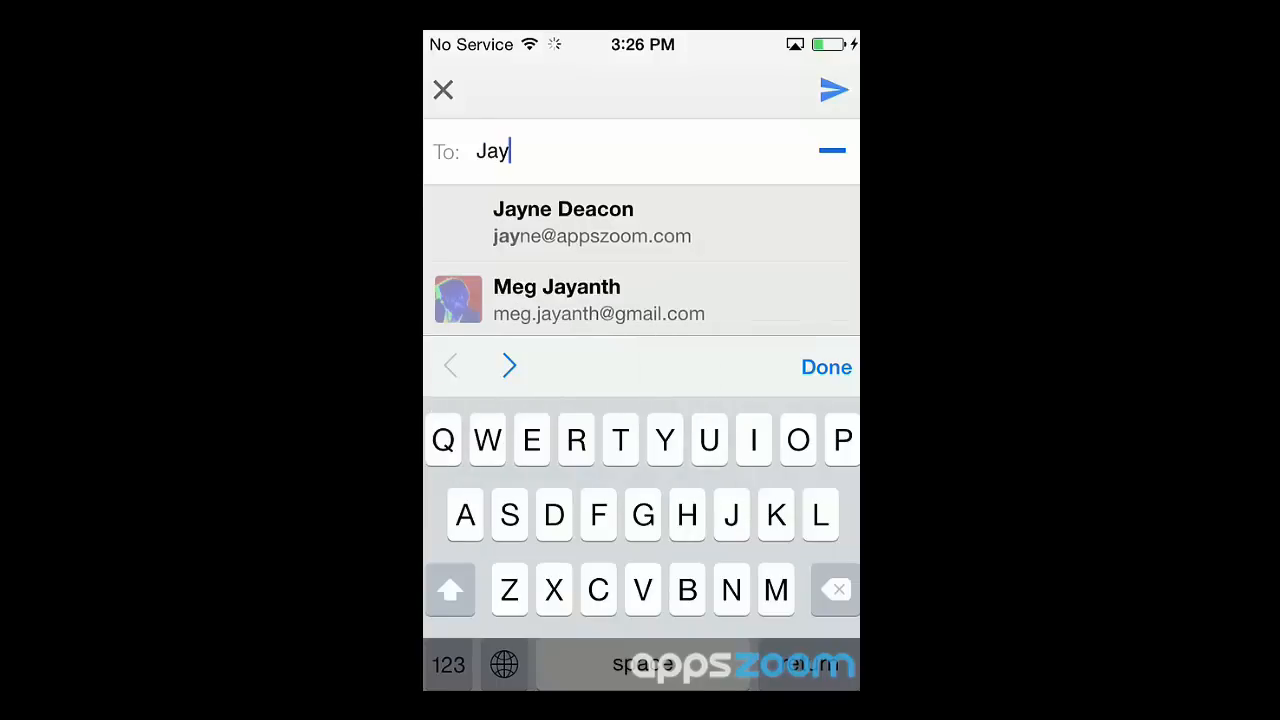
click(564, 222)
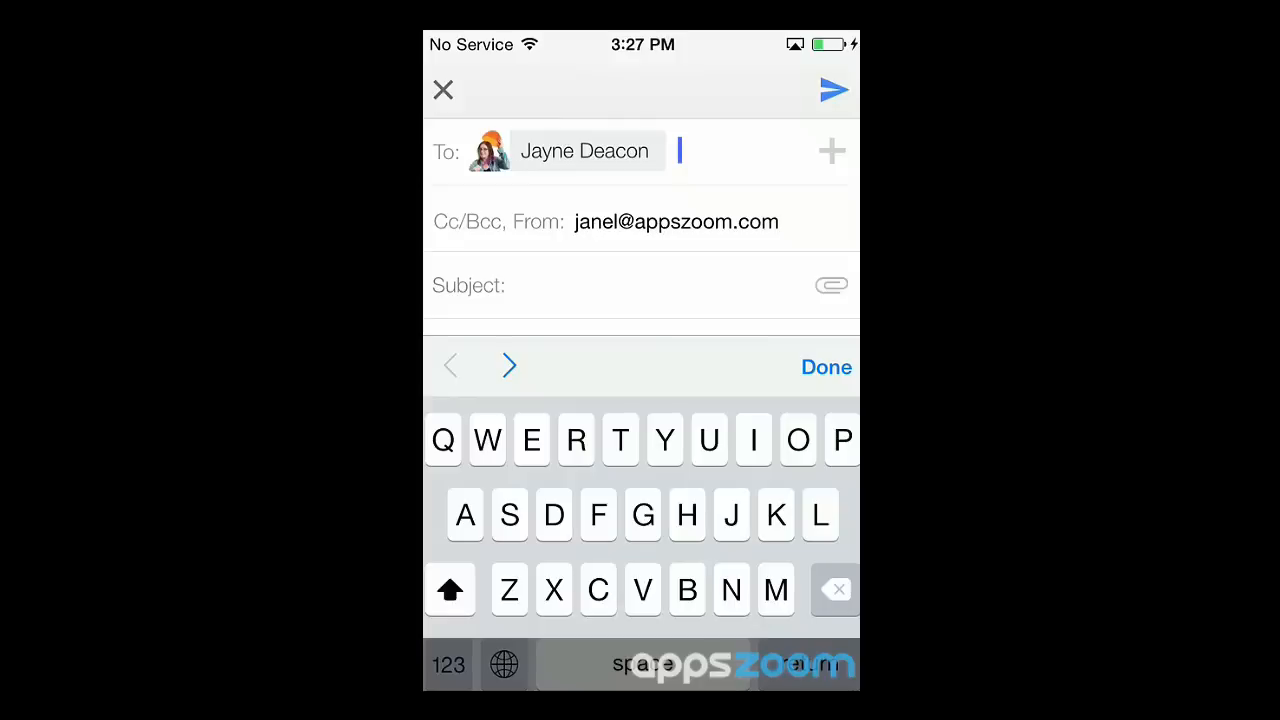
click(830, 284)
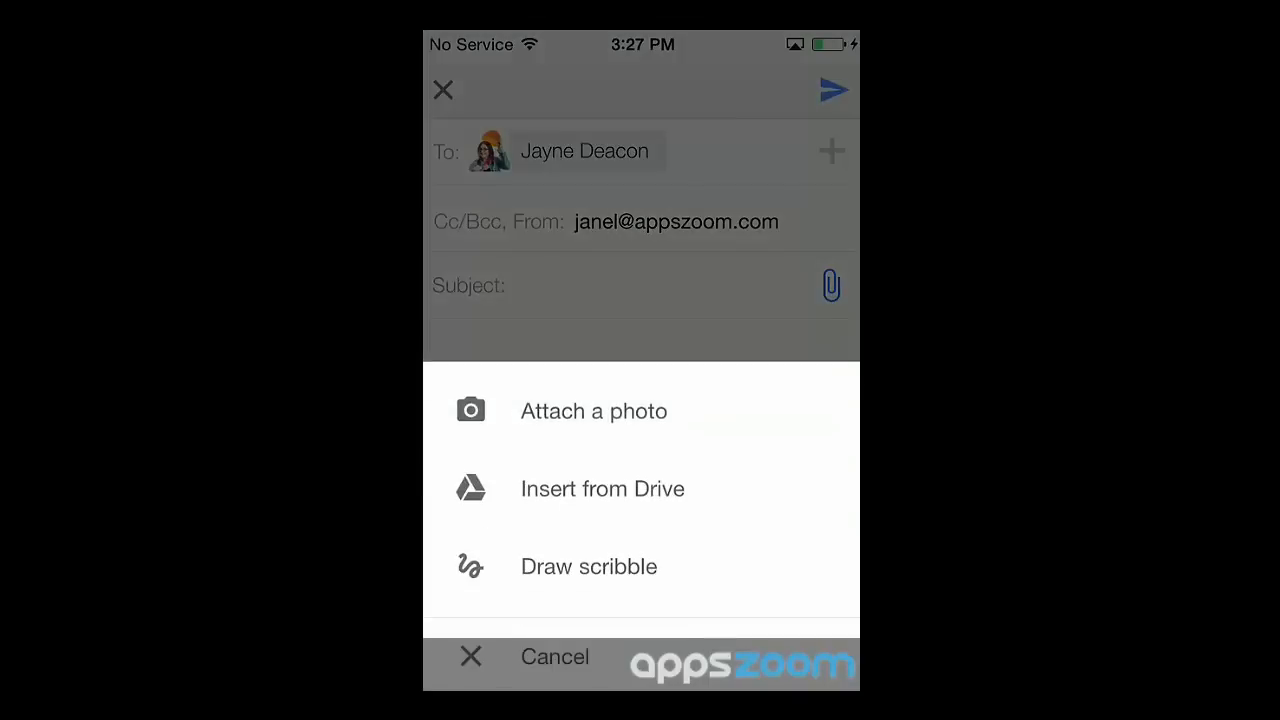
Cancel the attachment sheet, close the draft and show the side menu of mail folders
click(592, 412)
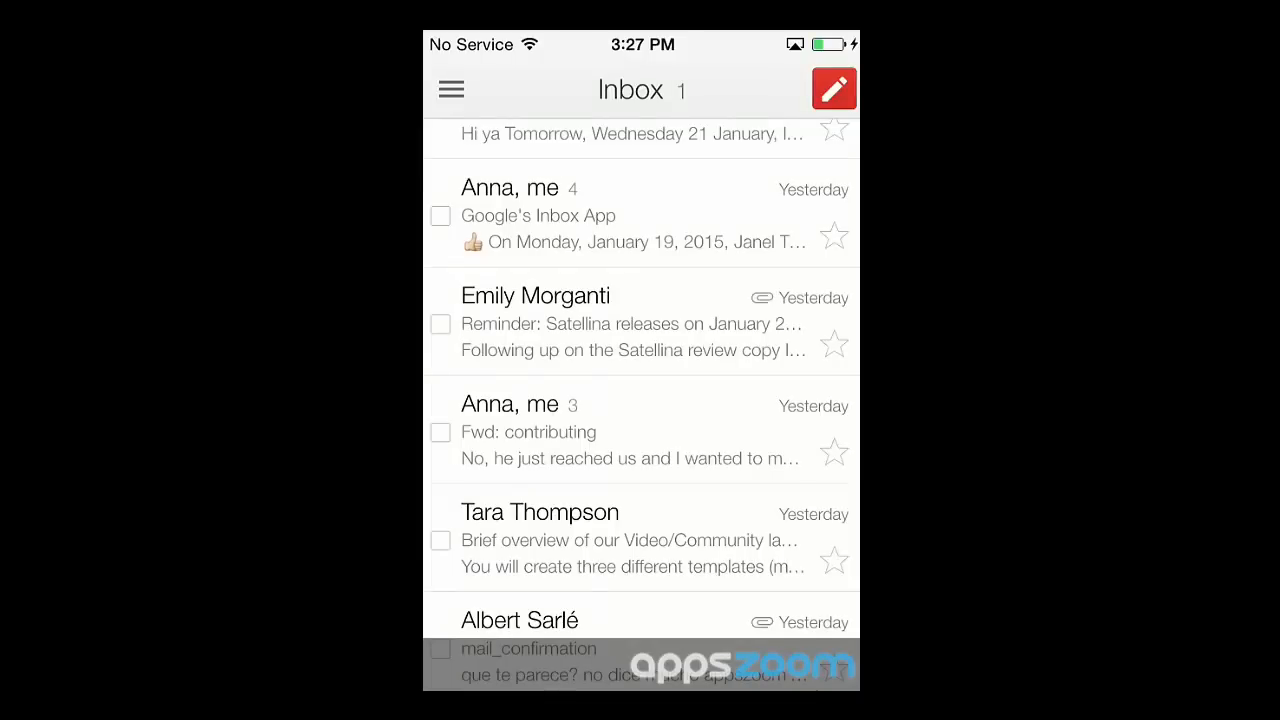
click(450, 88)
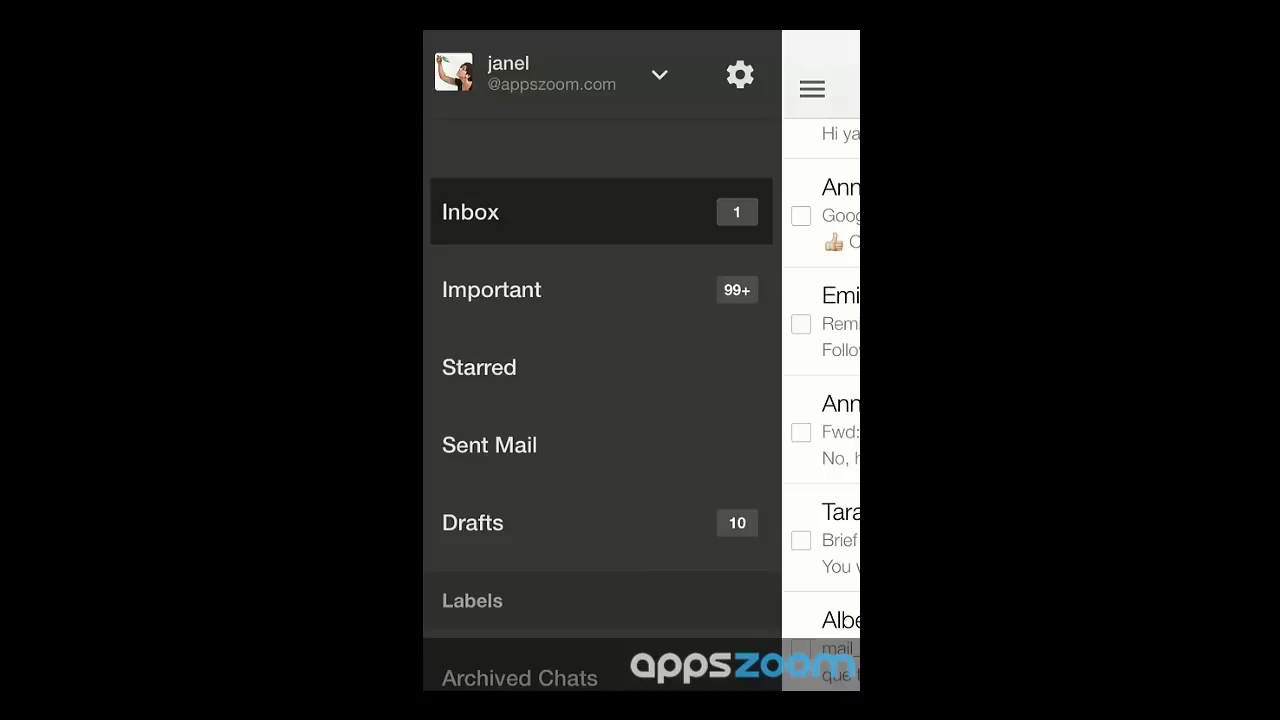
Show the Accounts screen listing janel@appszoom with the option to add another account
click(658, 74)
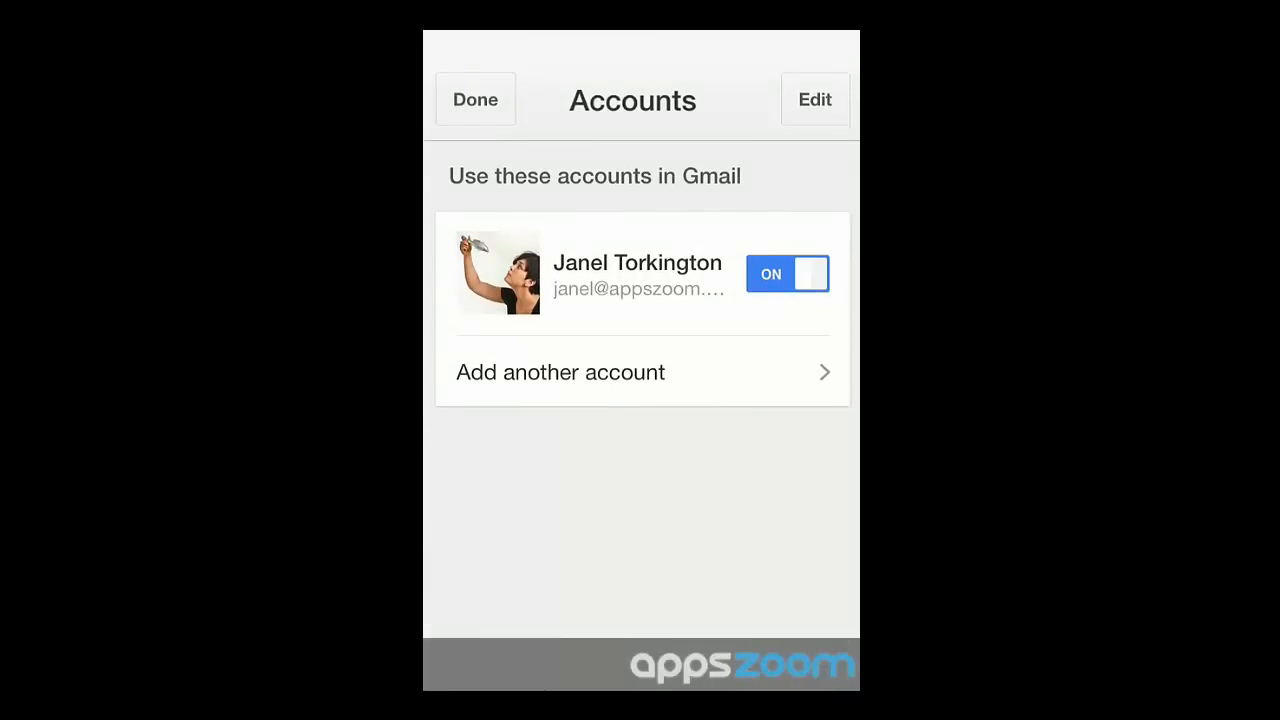
Leave the Accounts screen with Done and return to the inbox message list
click(560, 372)
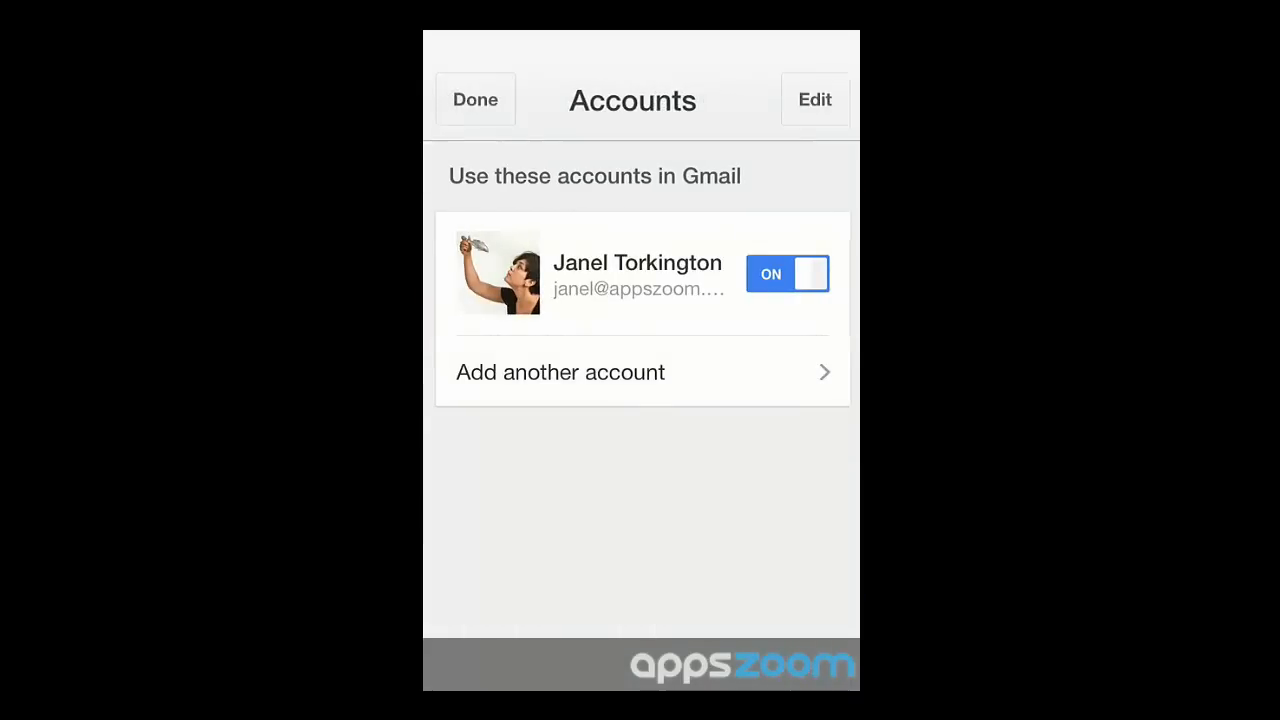
click(474, 100)
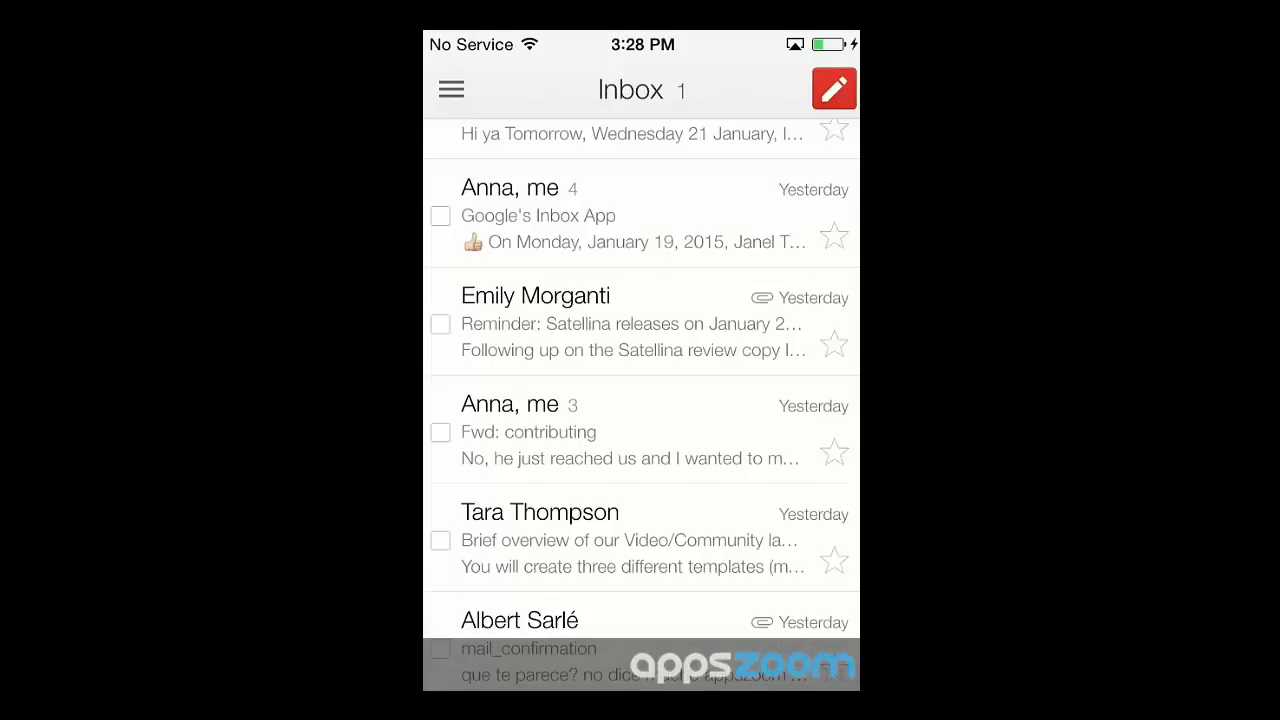